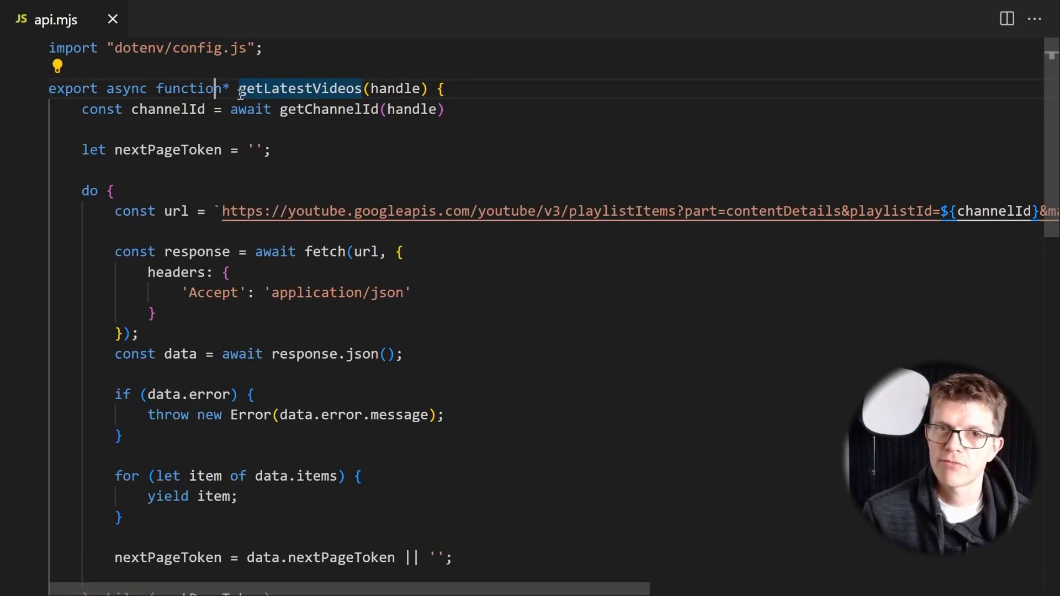
- Run 'npm run demo' in the terminal to fetch a channel's latest videos
scroll("down", 3)
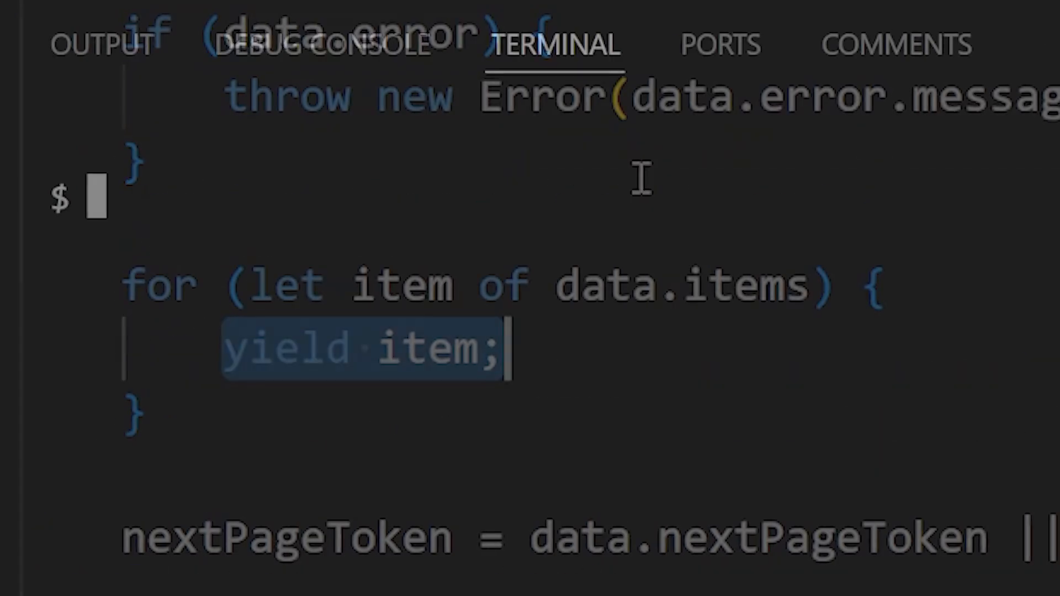
type("npm run")
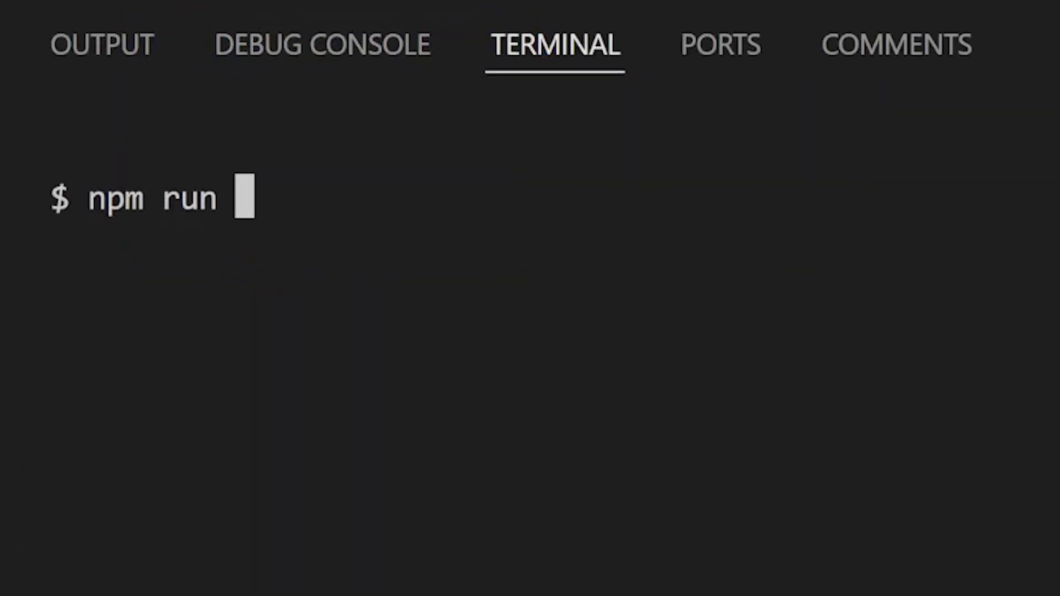
type("demo")
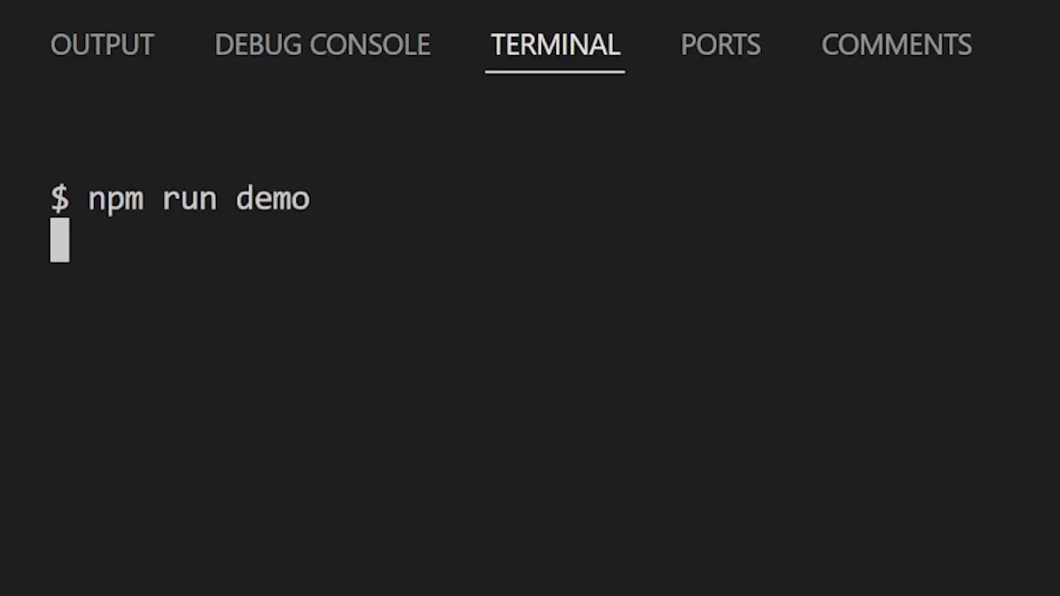
key("Enter")
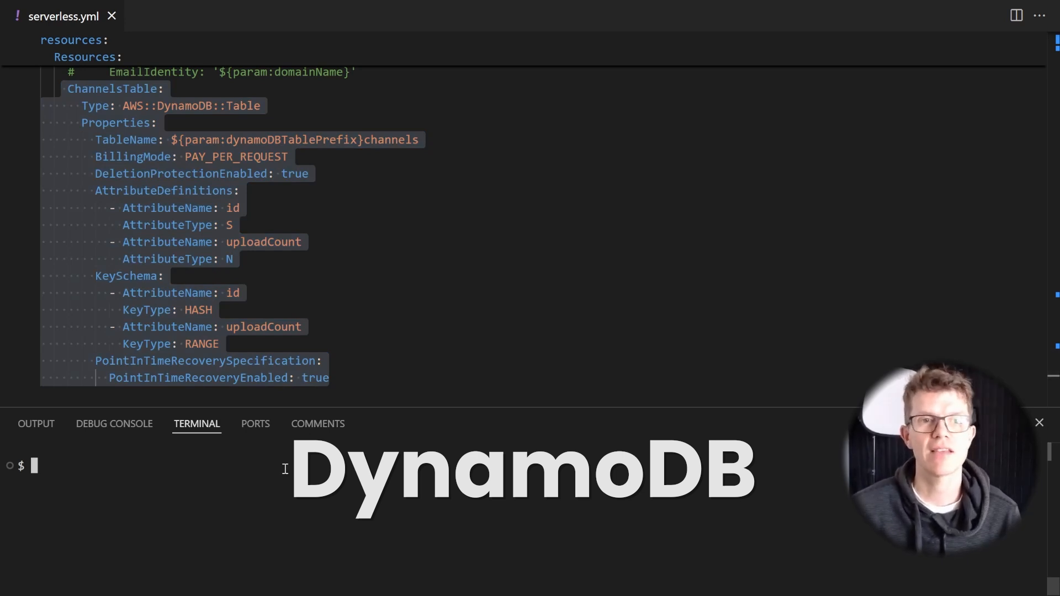
- Run 'sls deploy' to create the ChannelsTable DynamoDB resource
type("sls deploy")
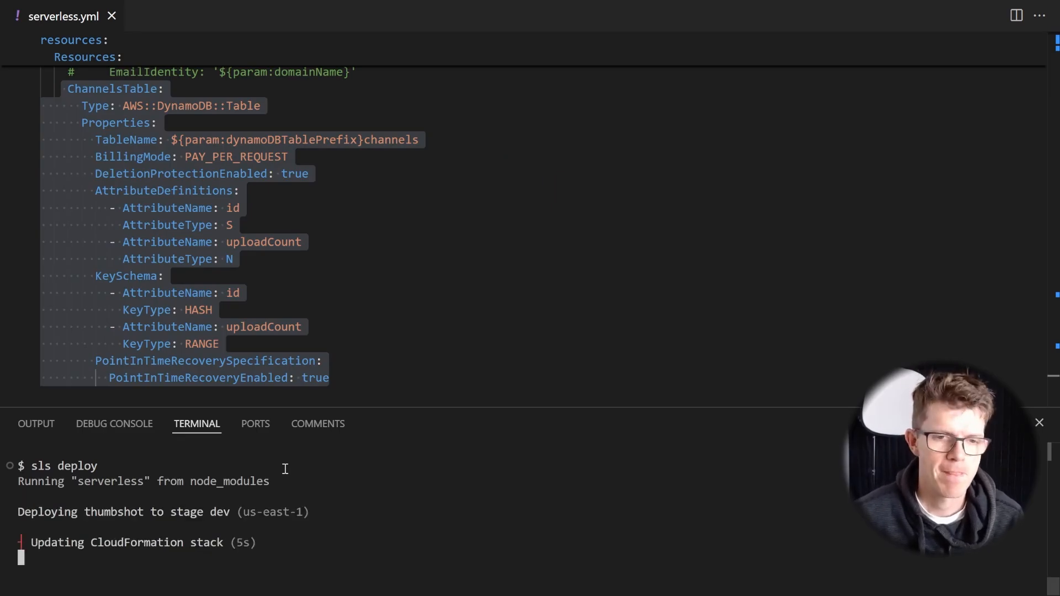
left_click(192, 16)
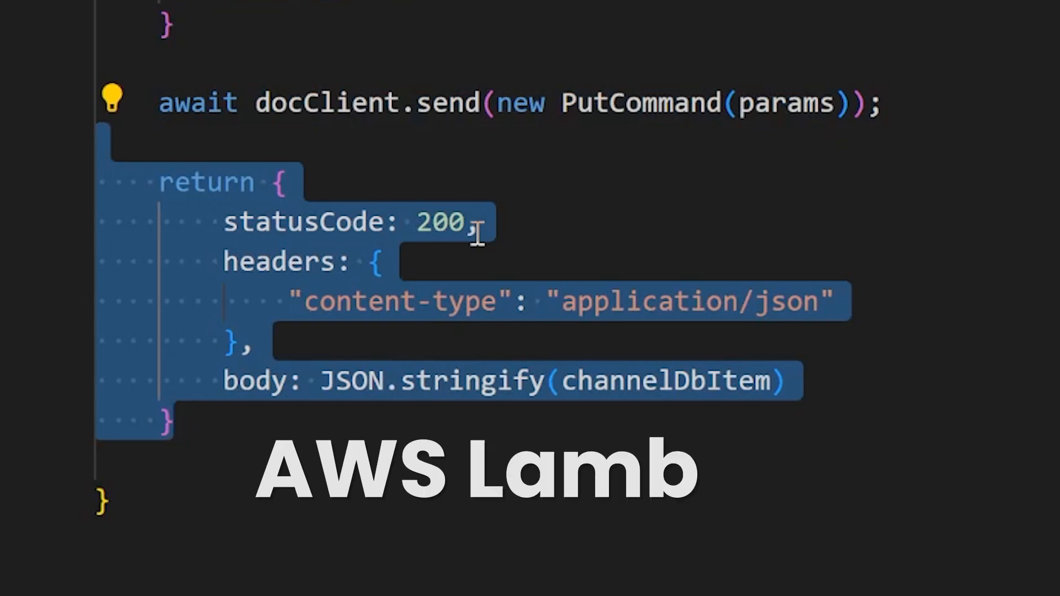
- Redeploy, then POST a channel handle to the /channels endpoint with curl, rerunning it from history
type("da")
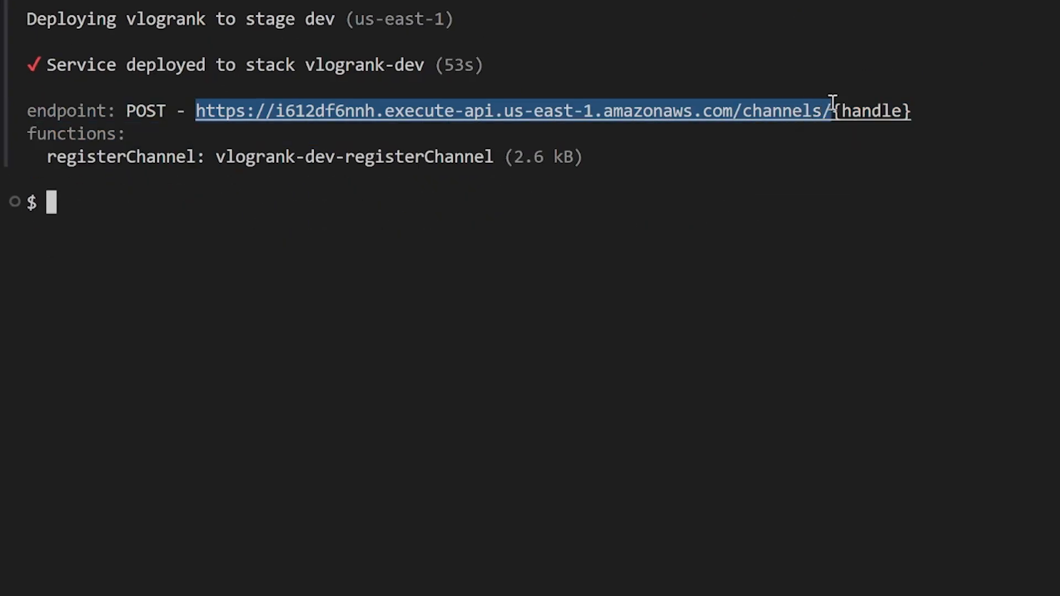
type("curl -")
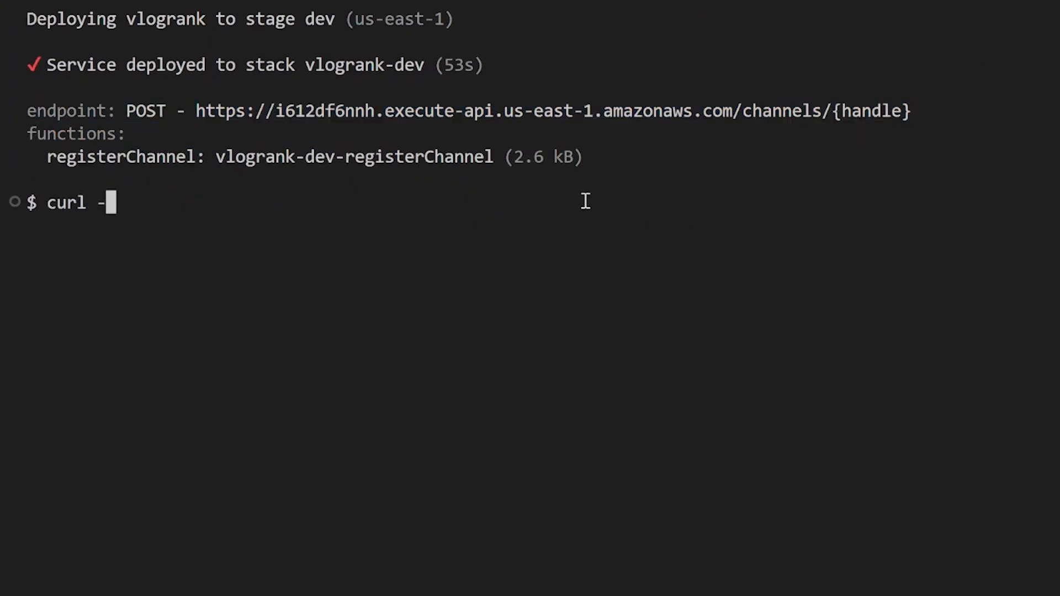
type("X POST https://i612df6nnh.execute-api.us-east-1.amazonaws.com/channels/@TomGregoryTech")
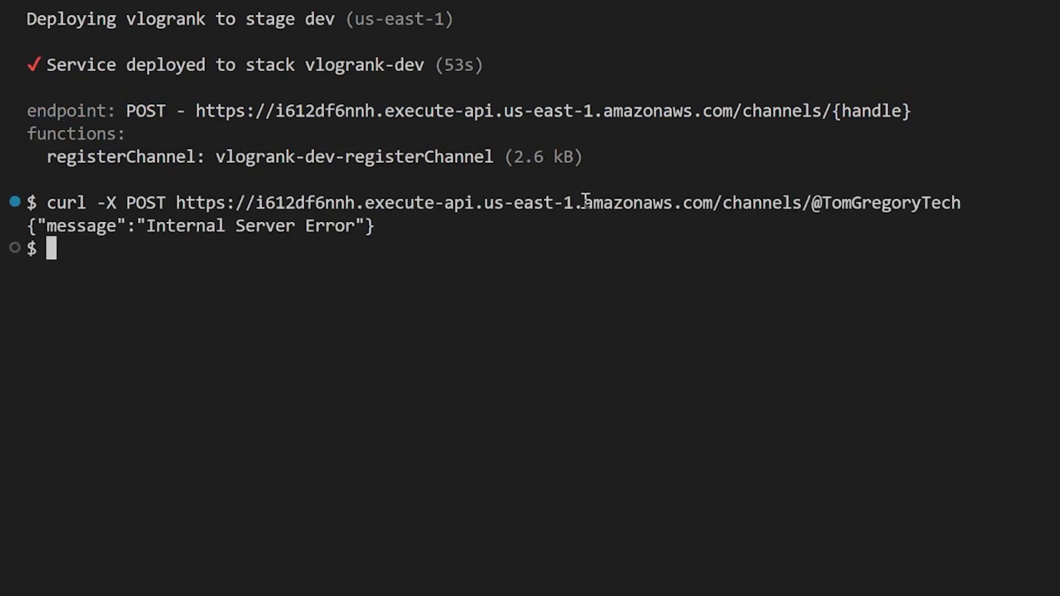
key("ctrl+r")
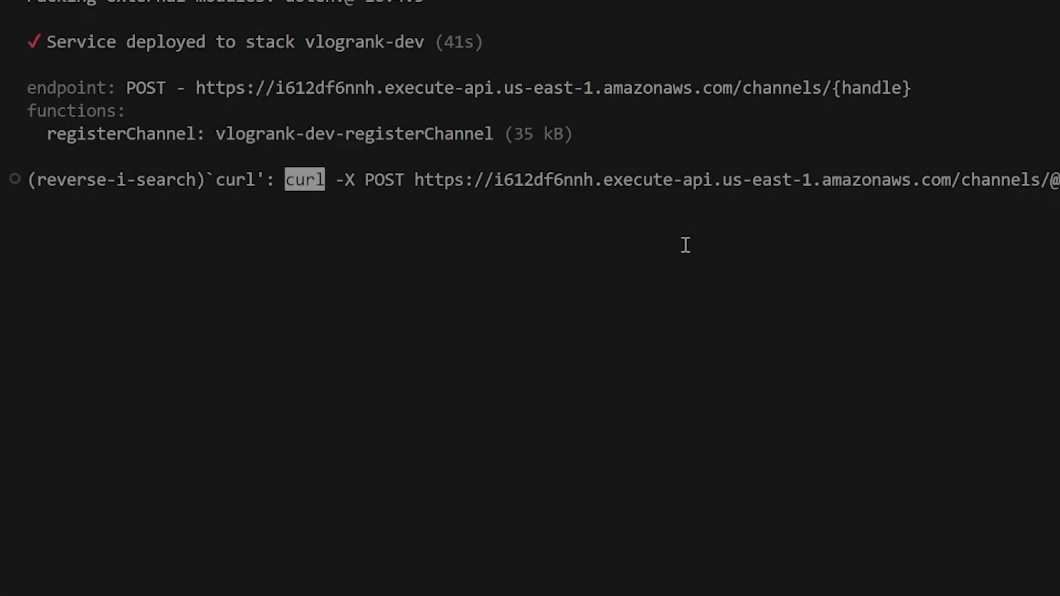
key("Enter")
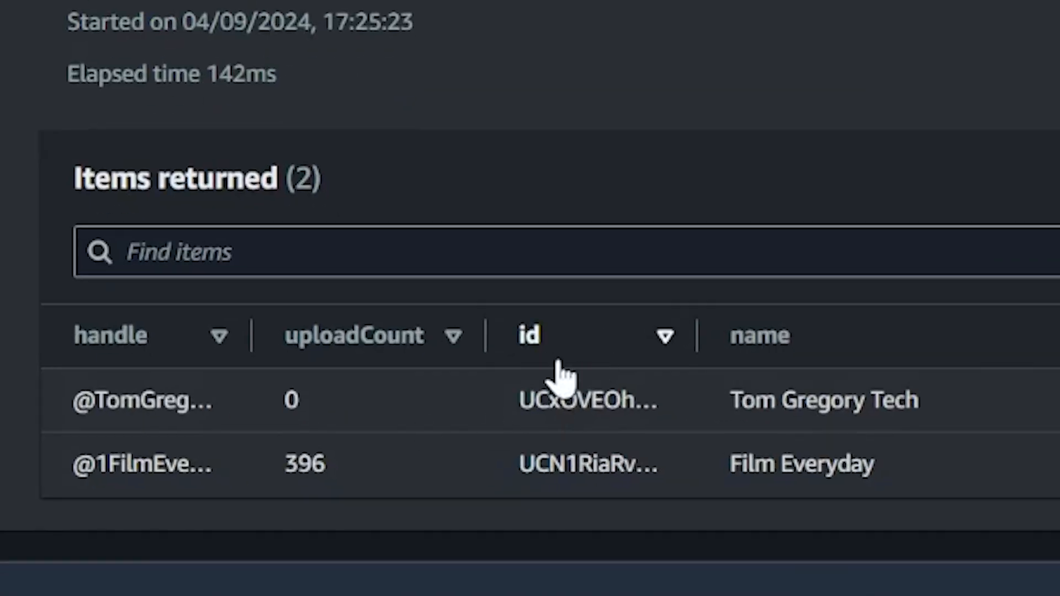
- Scan the channels table to confirm Tom Gregory Tech and Film Everyday with upload counts
left_click_drag(696, 335, 829, 334)
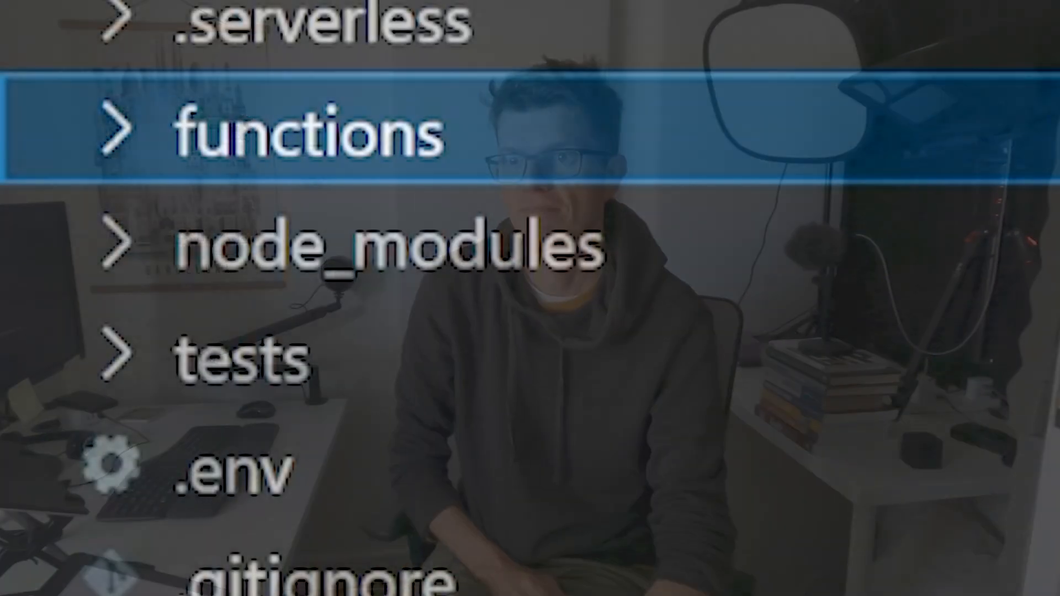
- Expand the functions folder and create a new file inside the get folder
left_click(304, 135)
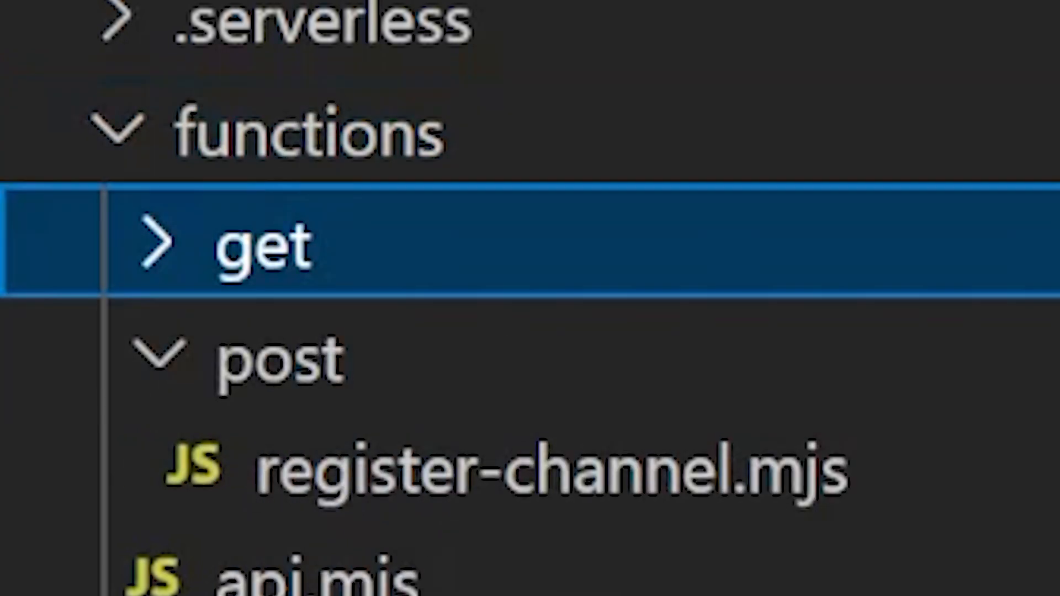
right_click(255, 245)
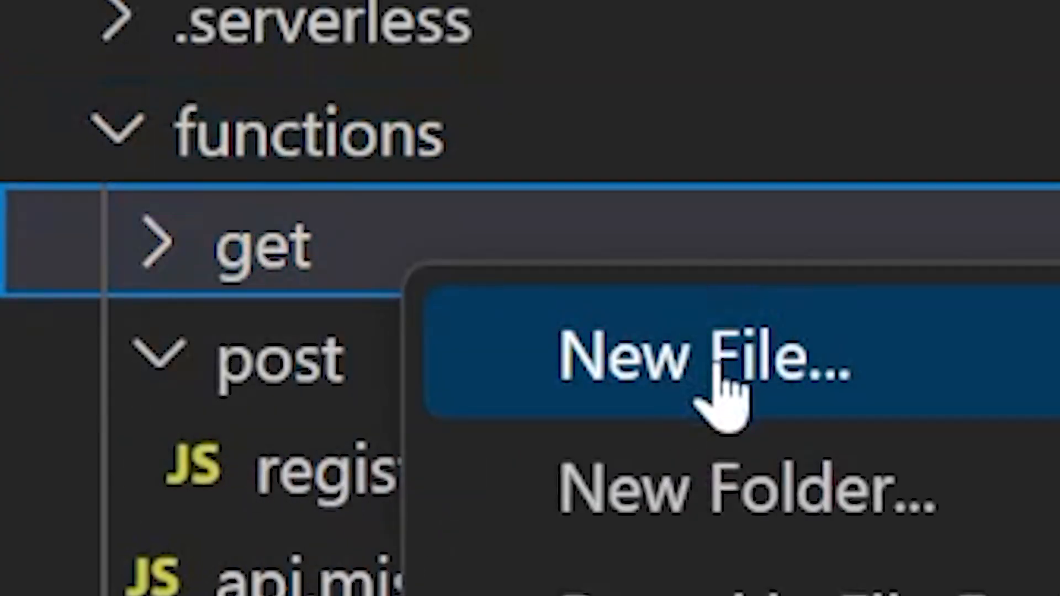
left_click(697, 365)
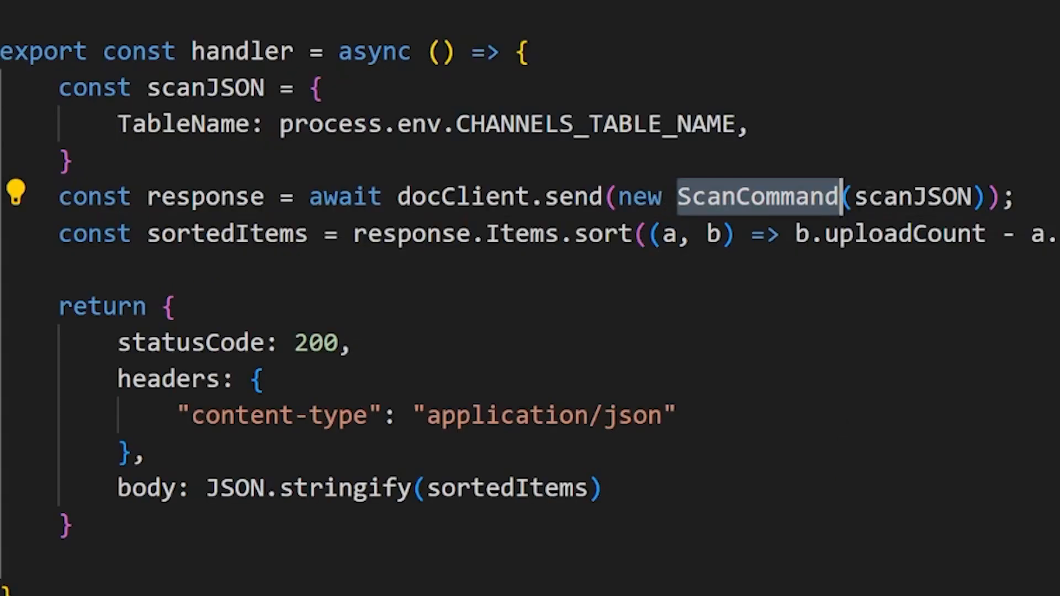
mouse_move(499, 232)
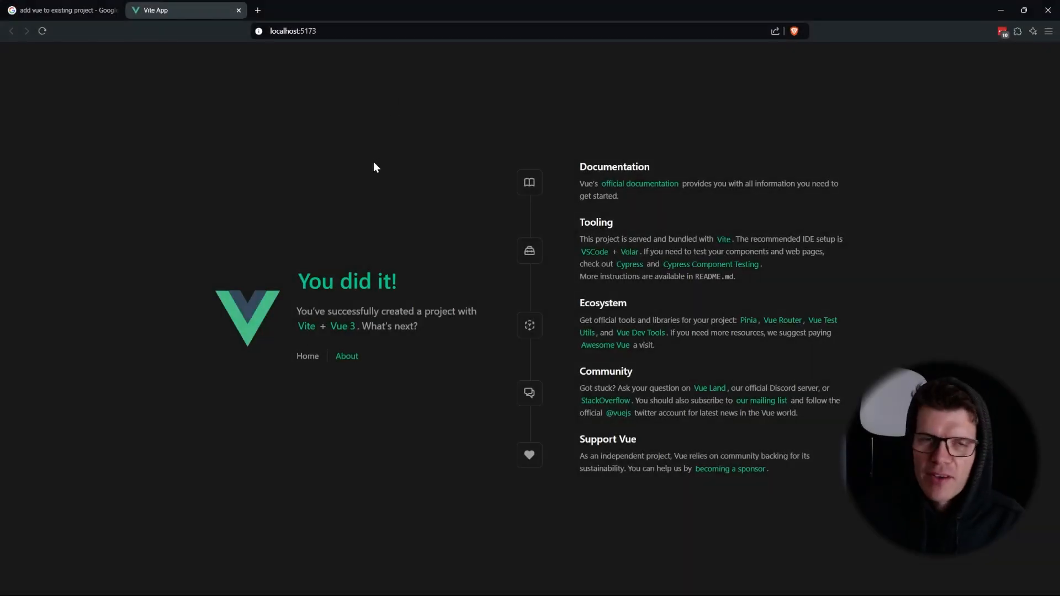
mouse_move(468, 303)
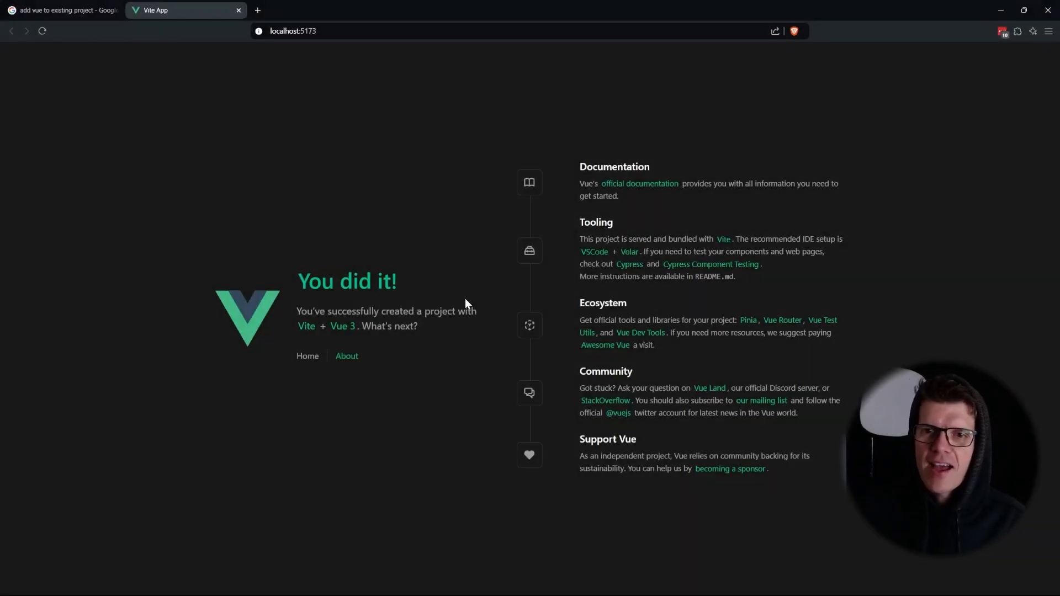
mouse_move(342, 173)
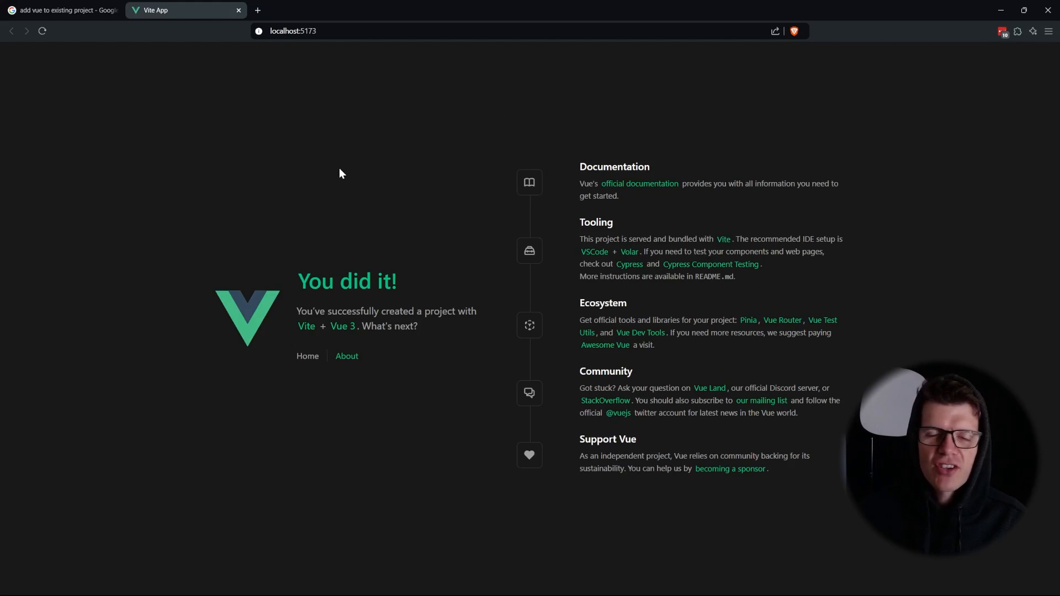
mouse_move(281, 144)
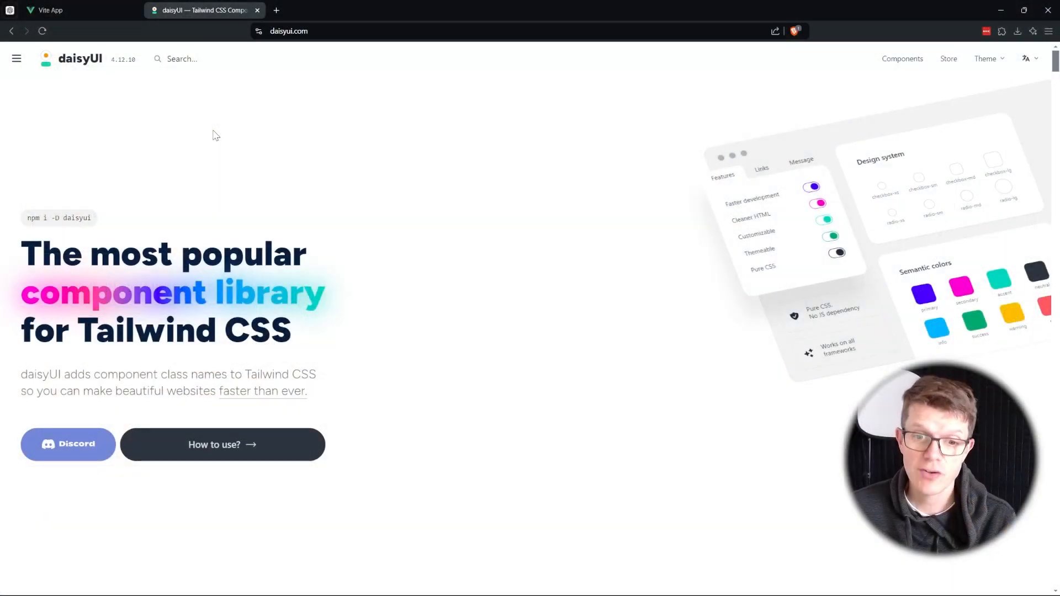
mouse_move(190, 108)
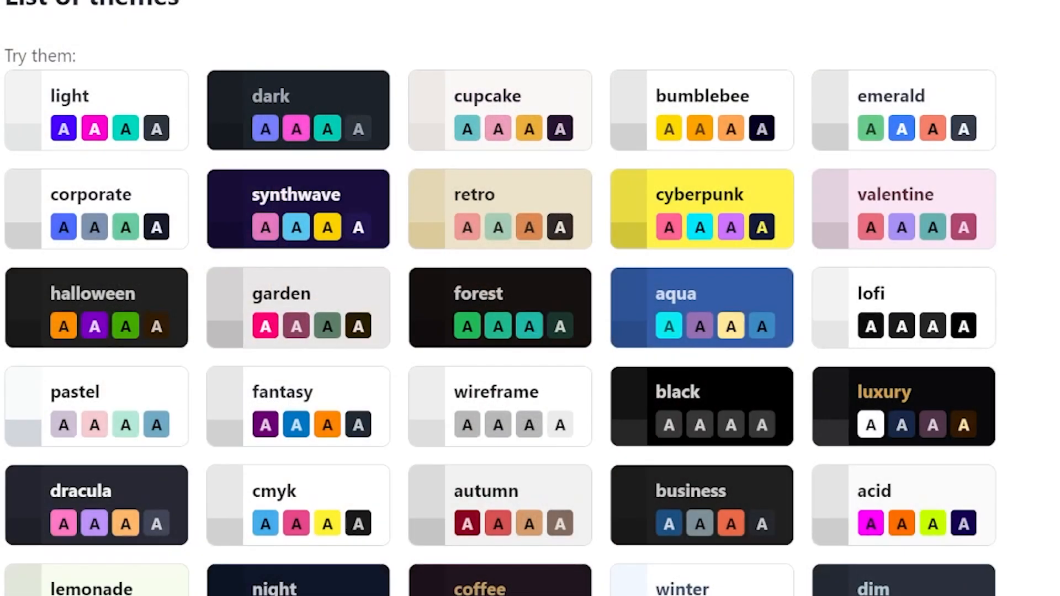
mouse_move(257, 225)
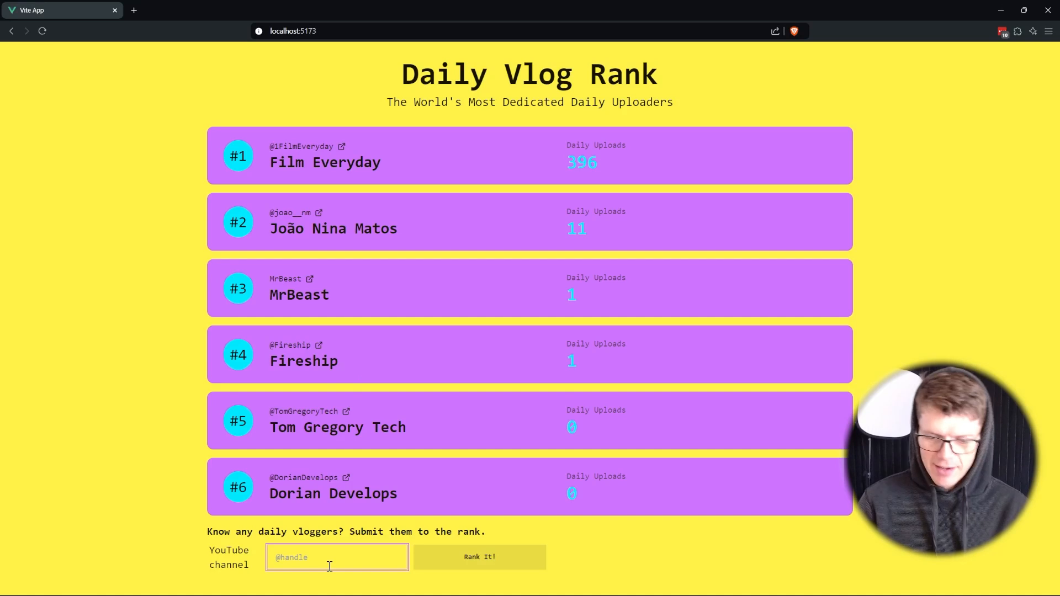
- Submit a YouTube channel handle with Rank It!, then load dev.vlogrank.co
left_click(480, 557)
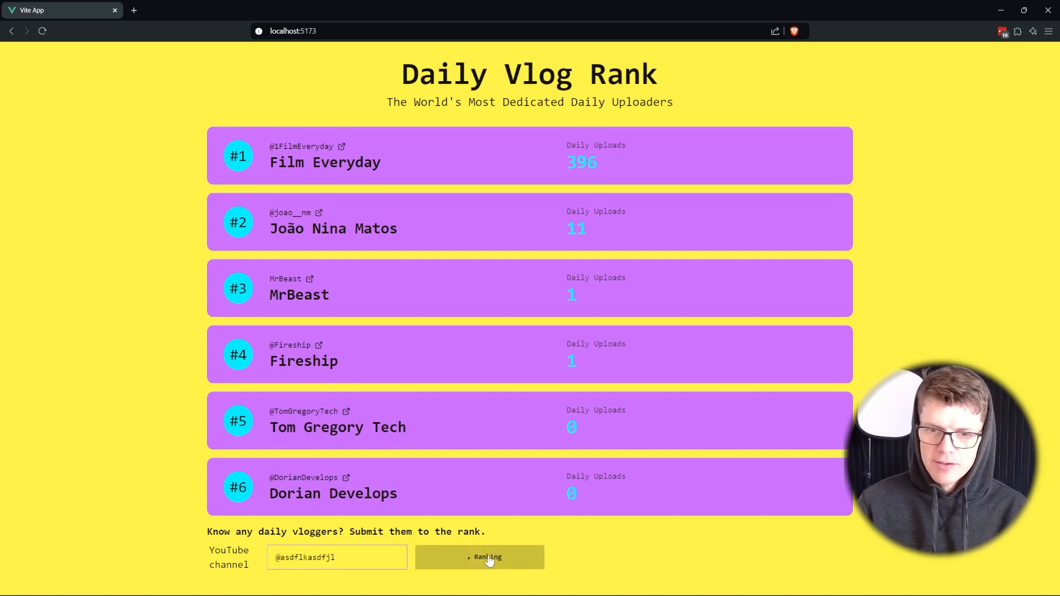
left_click(480, 557)
type("dev.vlogrank.co")
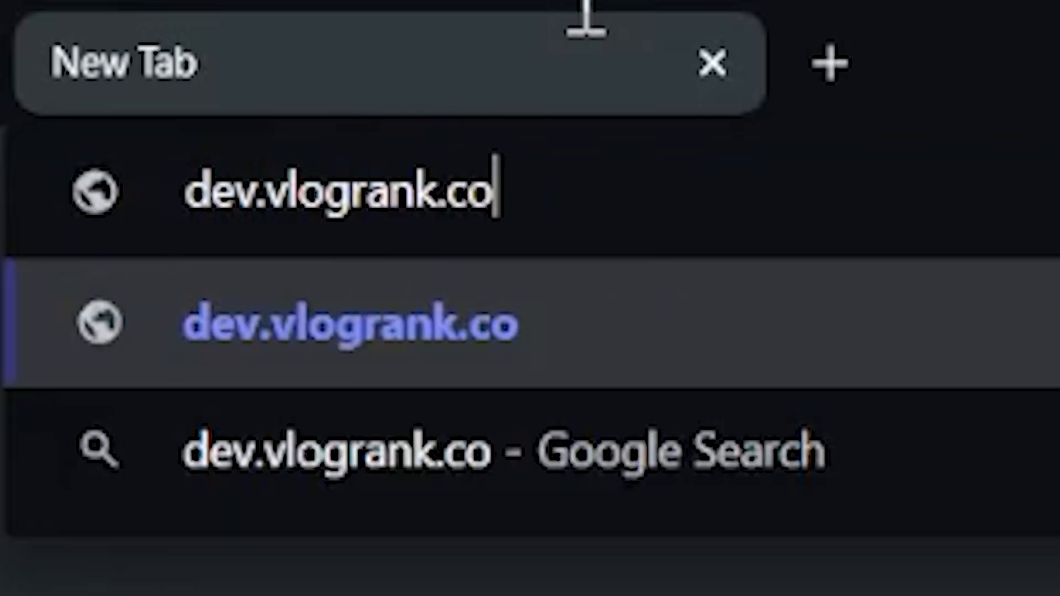
key("Enter")
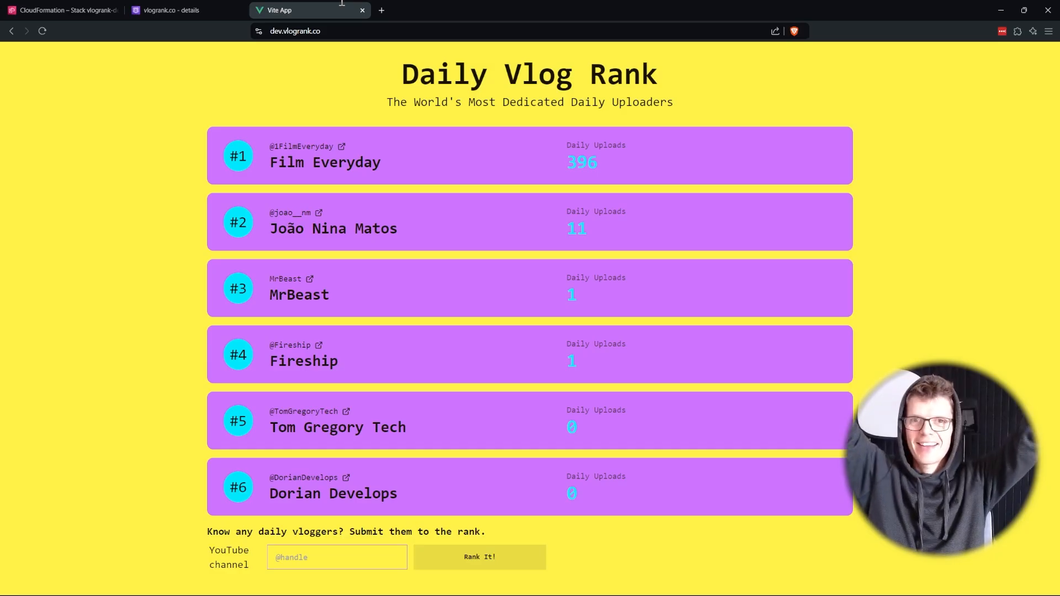